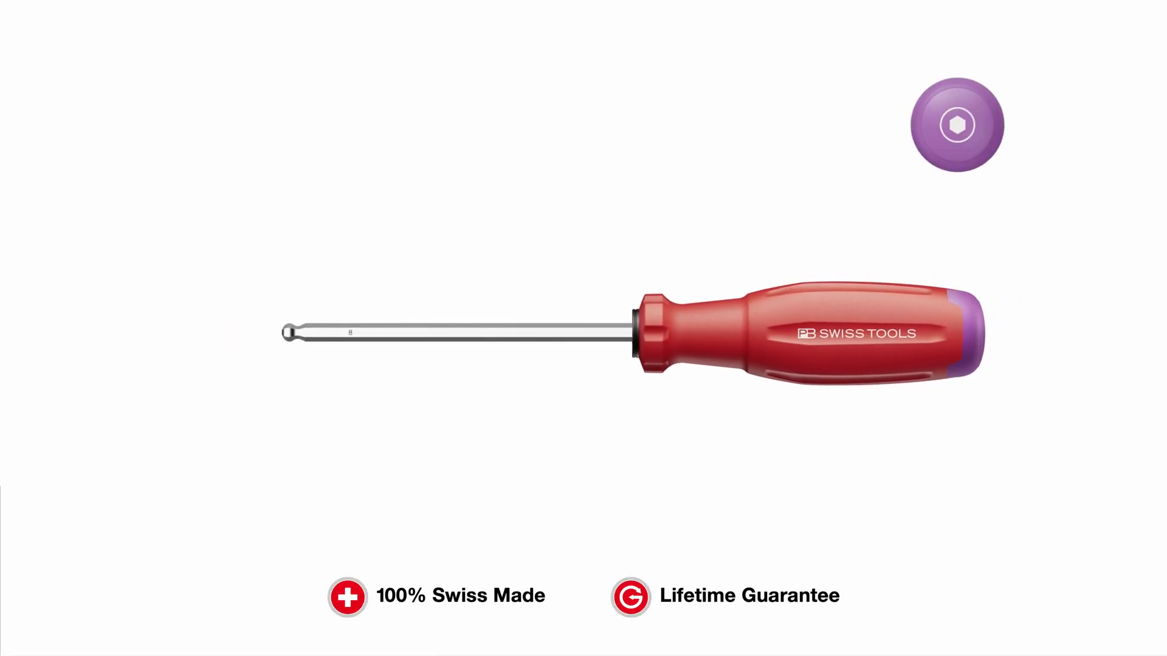
click(958, 124)
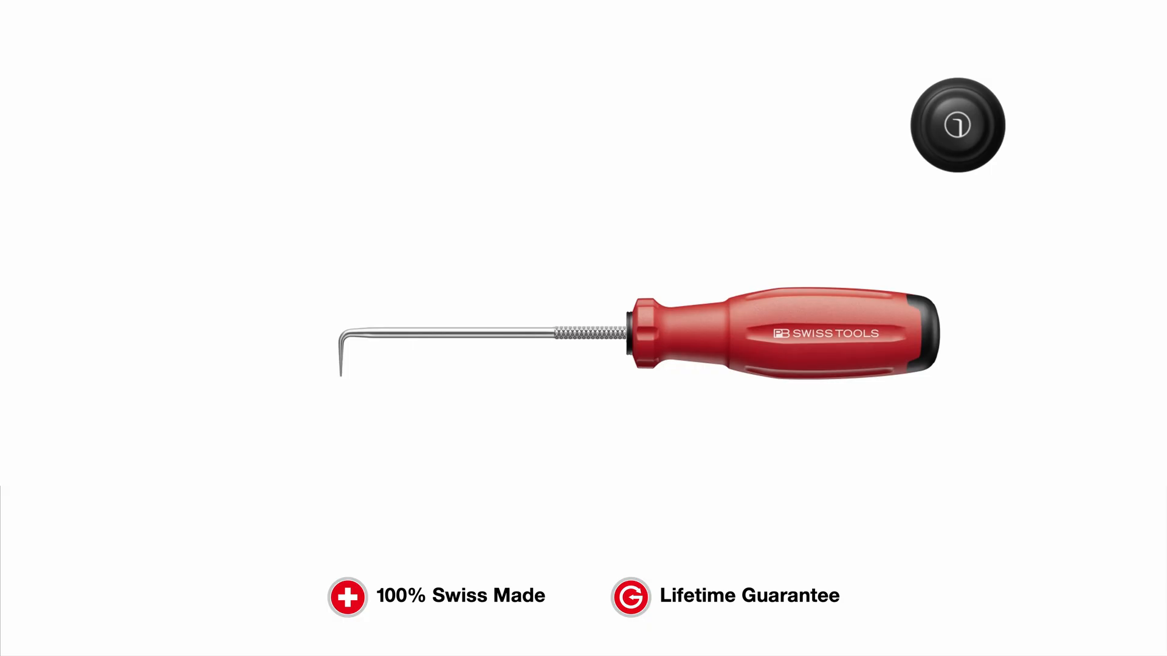